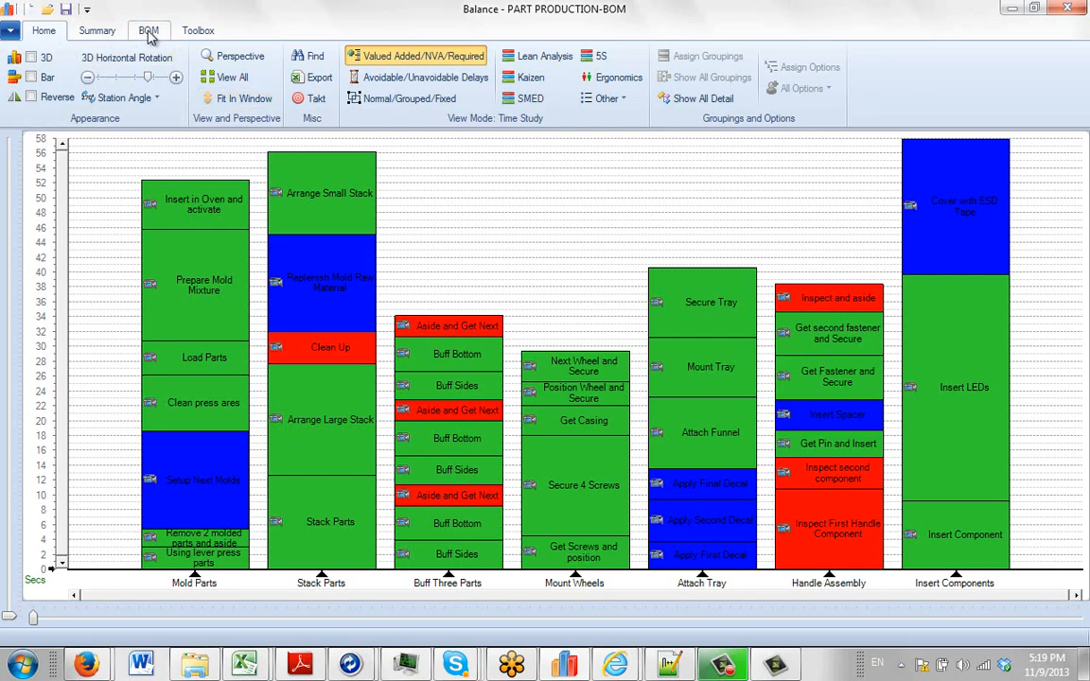
Step: Switch the station chart to the BOM view with Where Used - All Parts highlighting
click(147, 31)
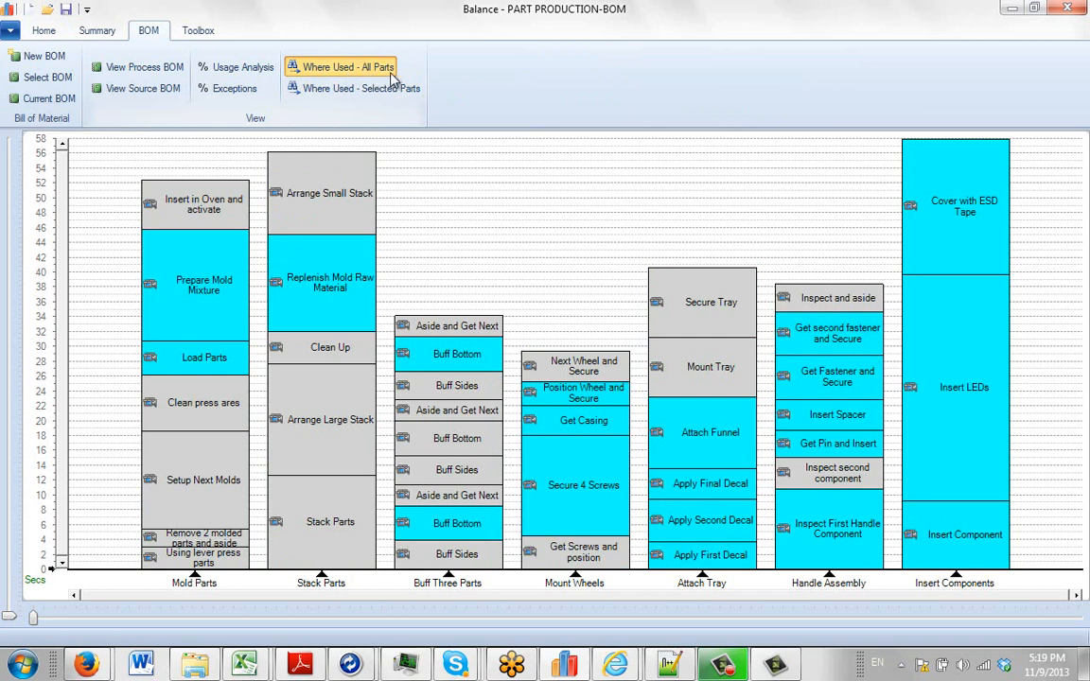
mouse_move(469, 273)
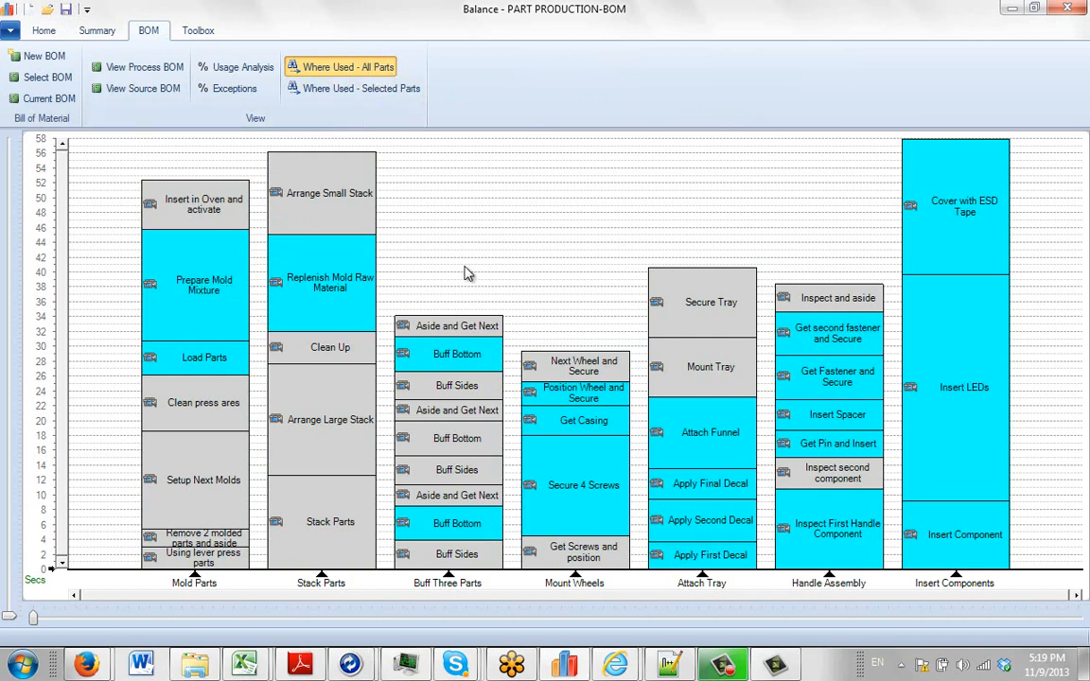
mouse_move(636, 318)
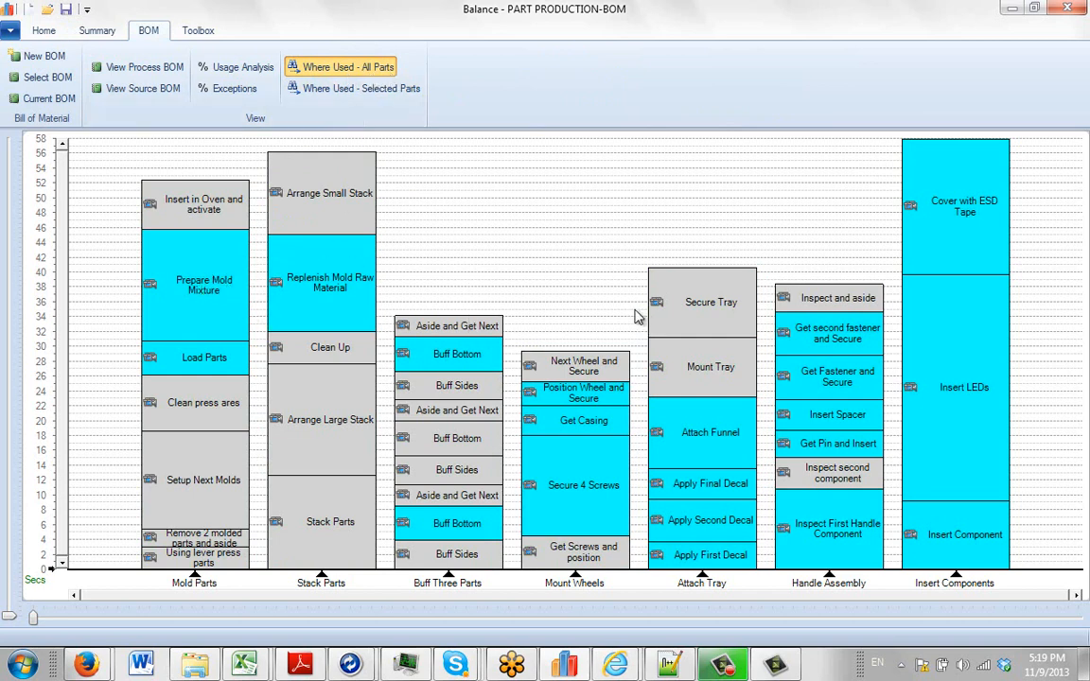
mouse_move(341, 280)
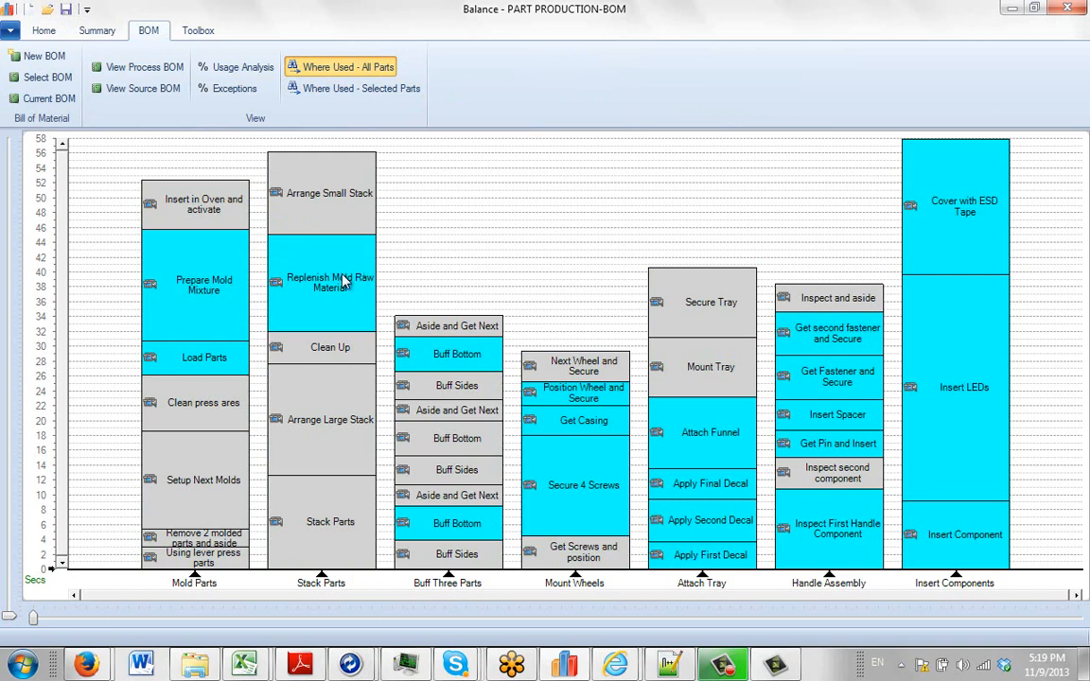
mouse_move(342, 282)
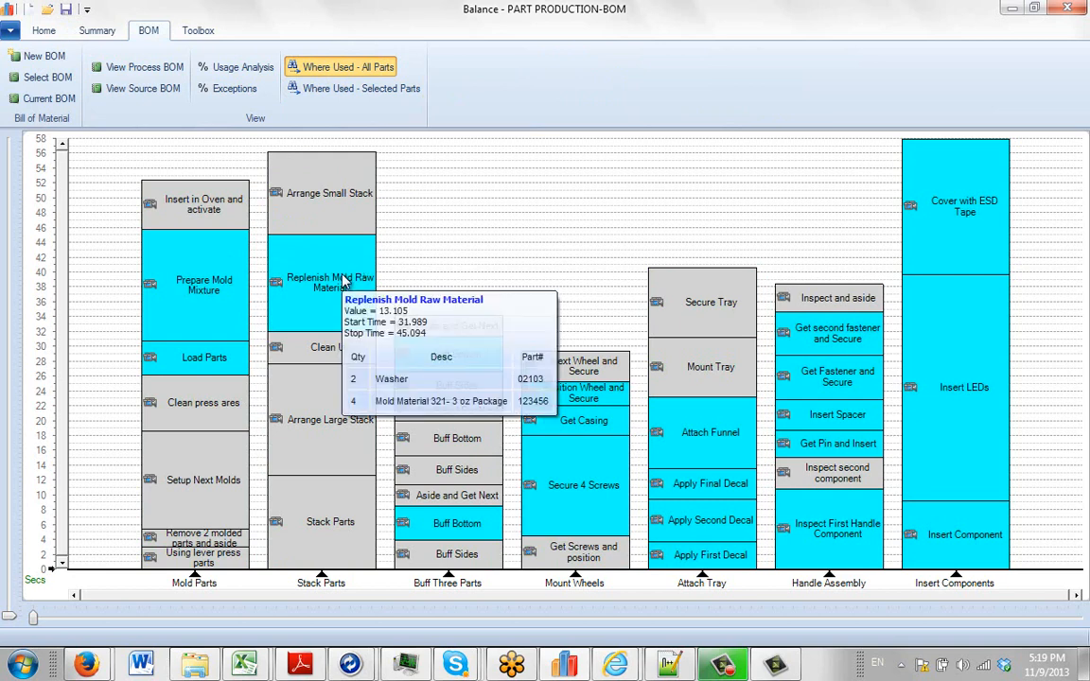
mouse_move(463, 522)
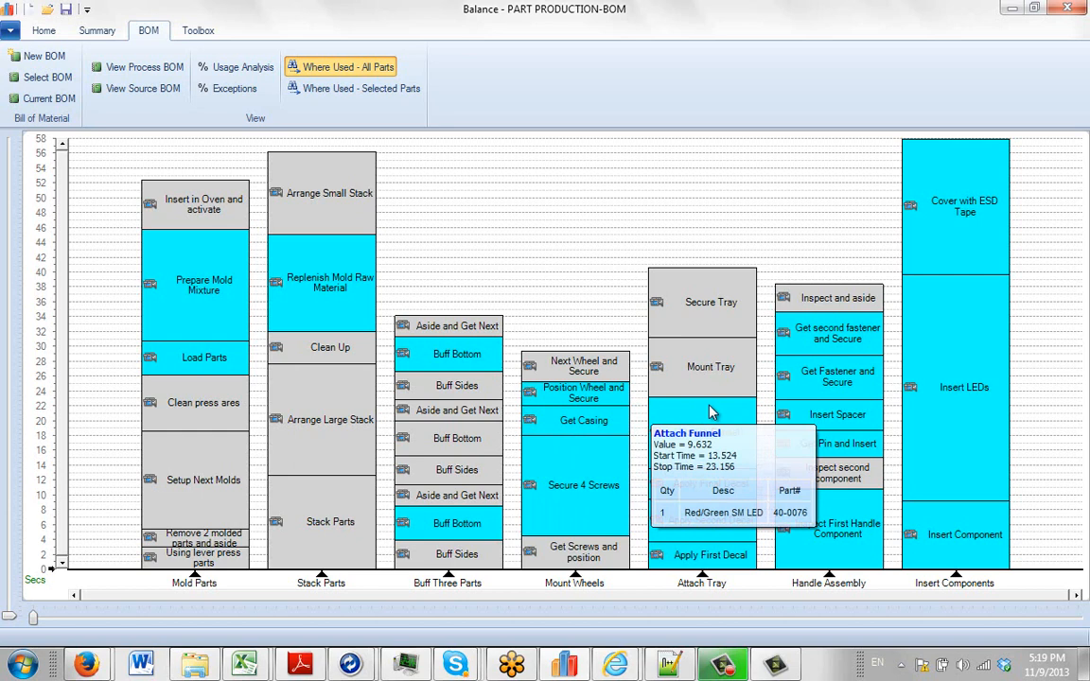
mouse_move(776, 395)
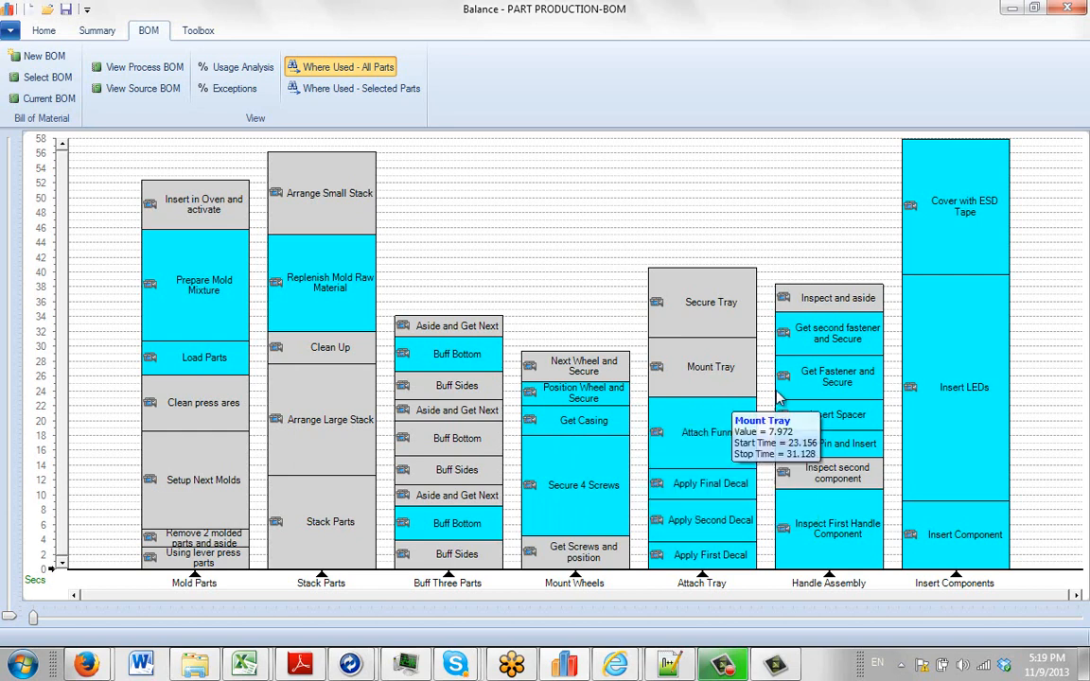
mouse_move(798, 337)
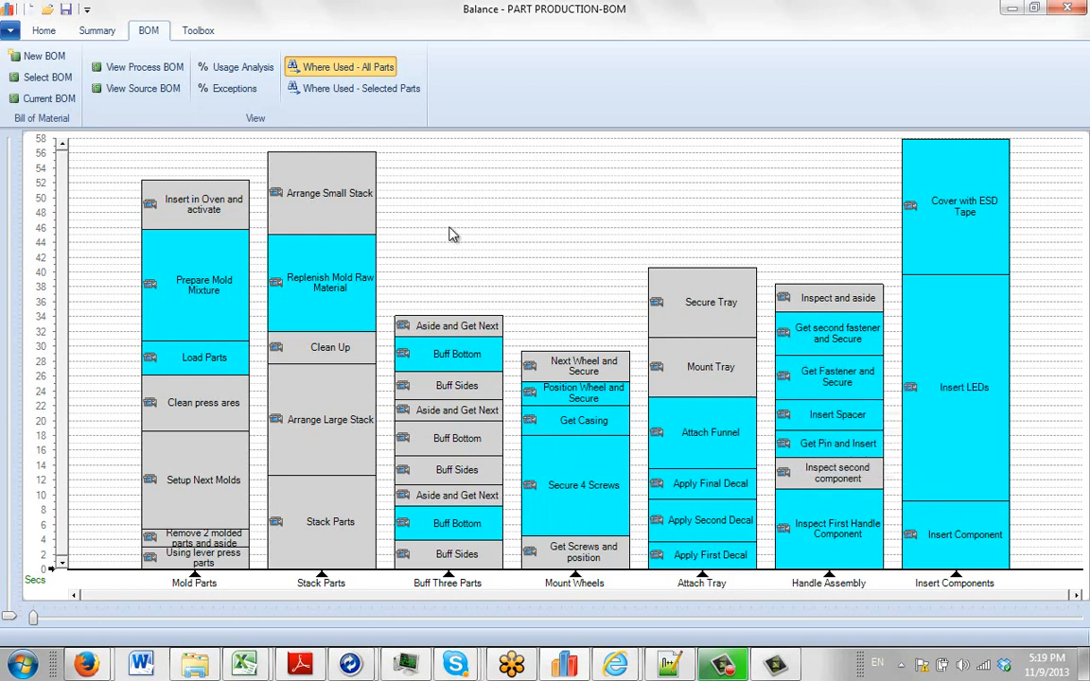
mouse_move(432, 163)
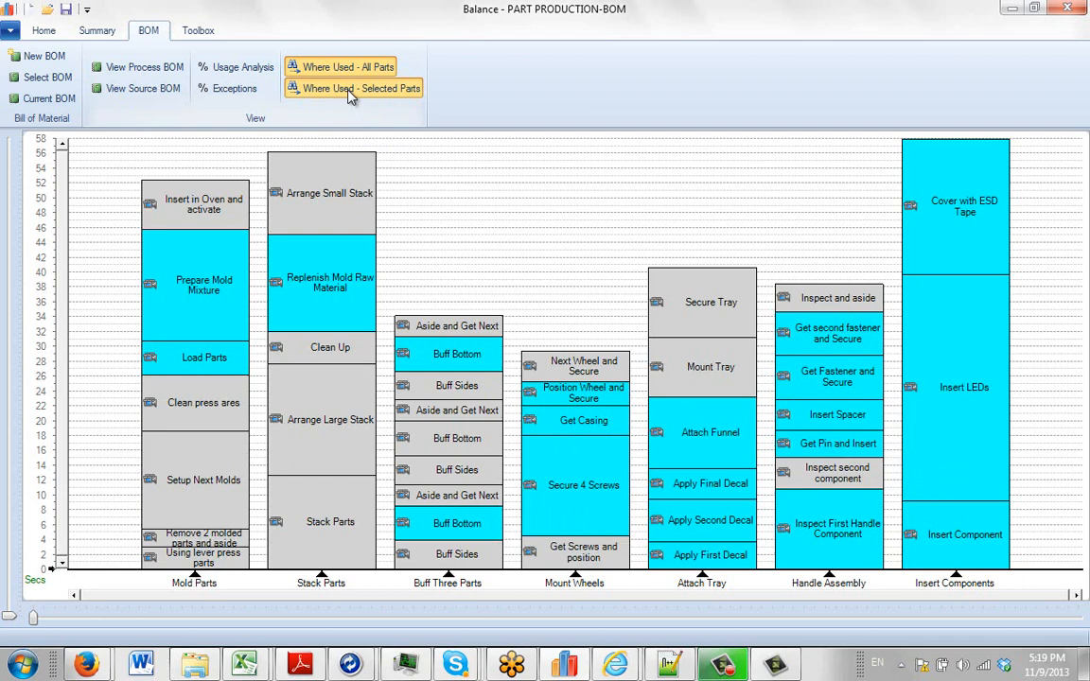
Step: Highlight only activities using two chosen BOM parts via Where Used - Selected Parts
click(363, 89)
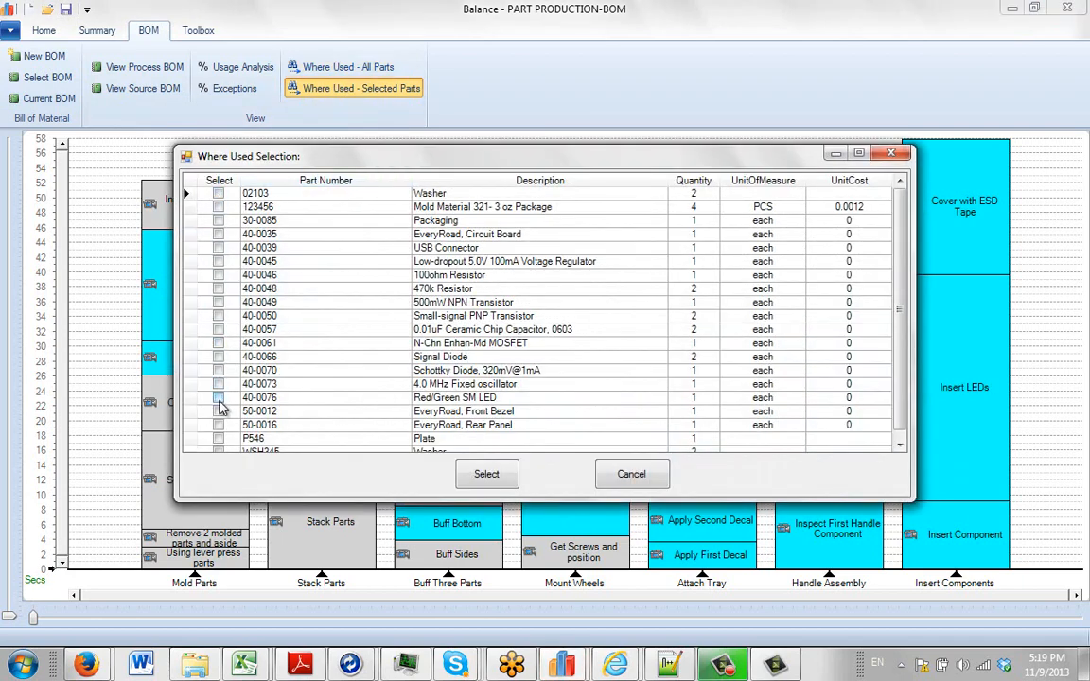
click(220, 288)
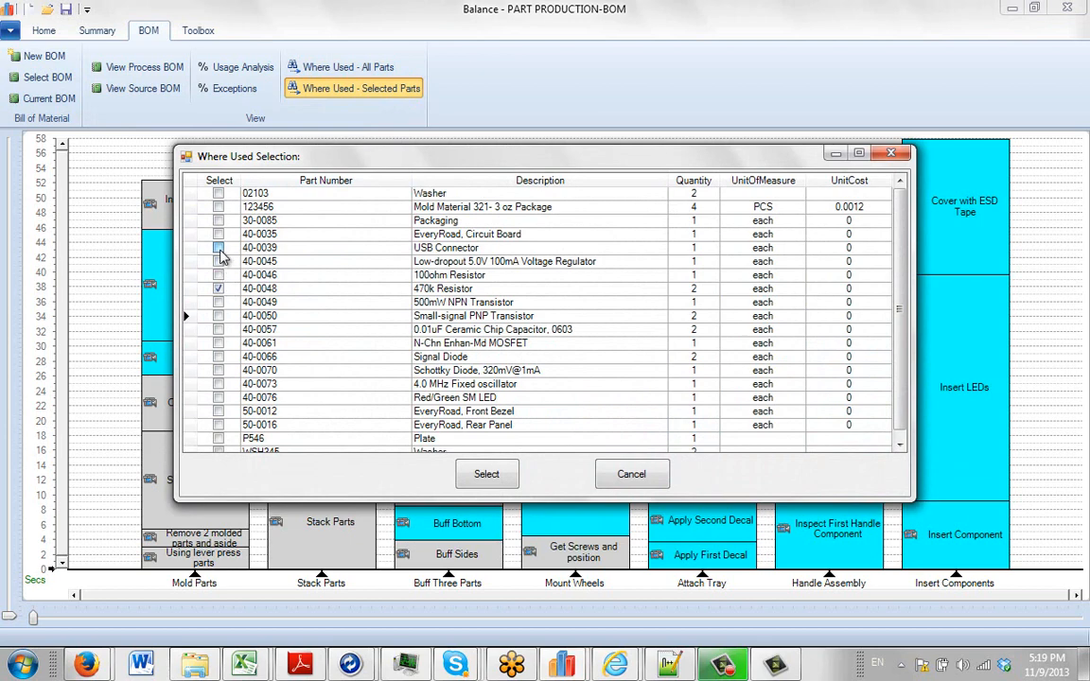
click(220, 246)
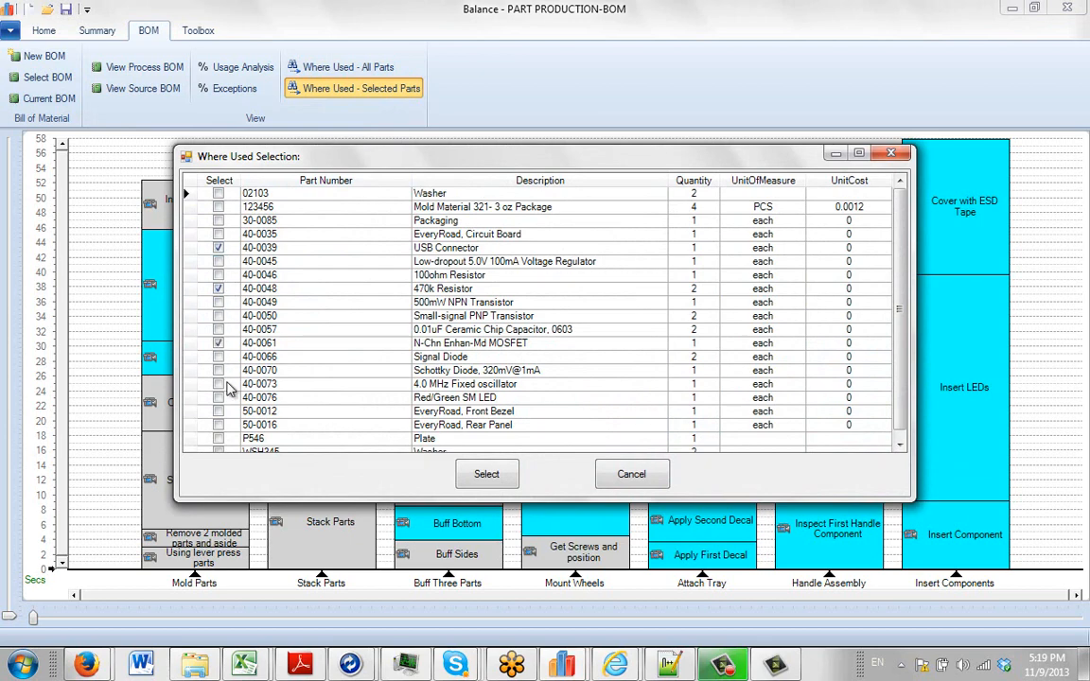
click(632, 473)
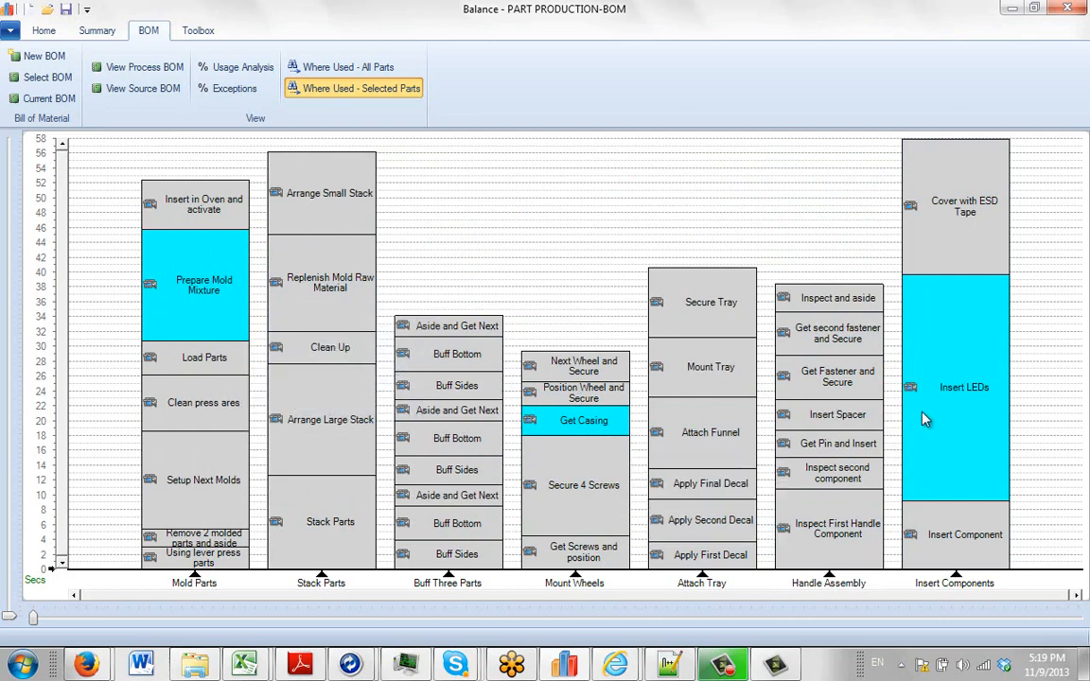
Step: Trace one different BOM part to its activities, then restore Where Used - All Parts highlighting
click(362, 89)
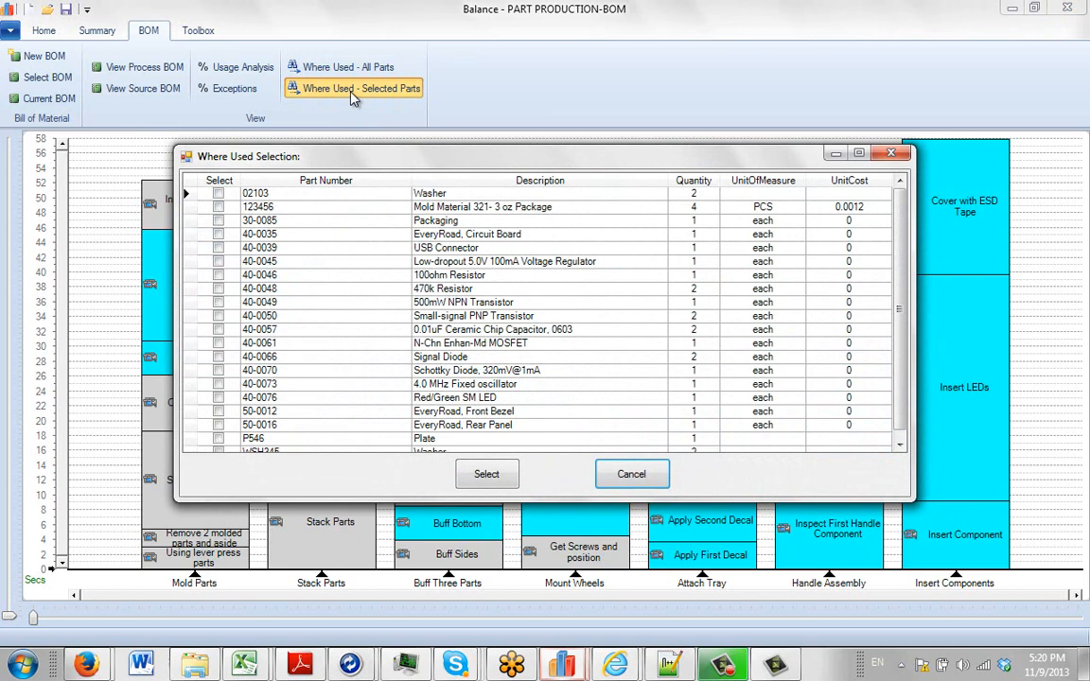
mouse_move(218, 291)
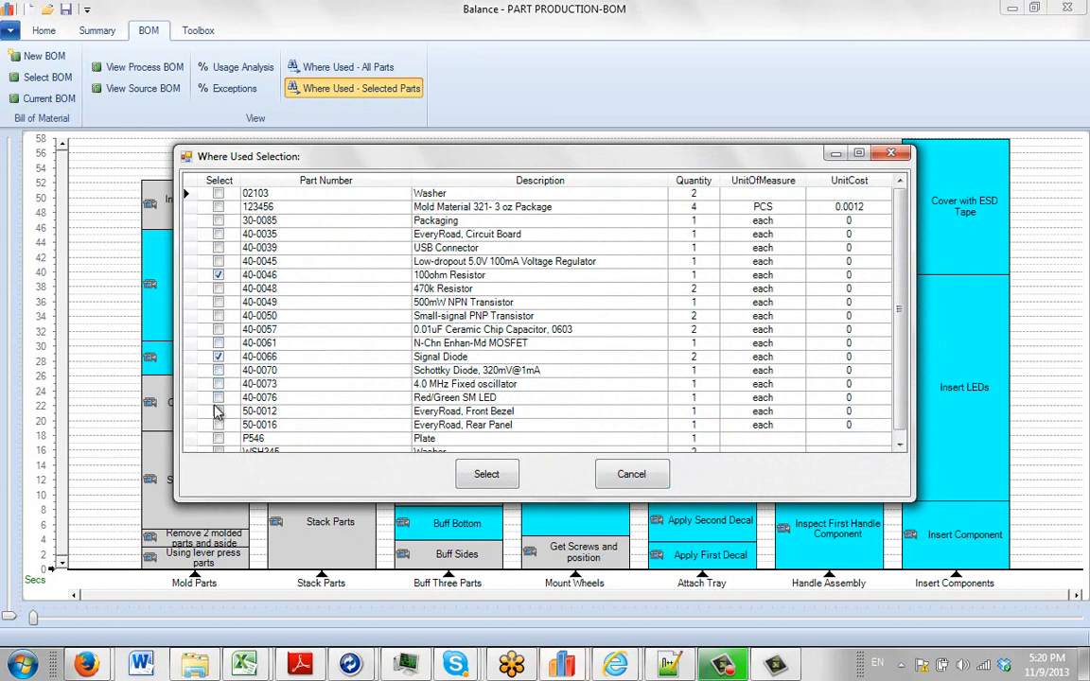
click(218, 398)
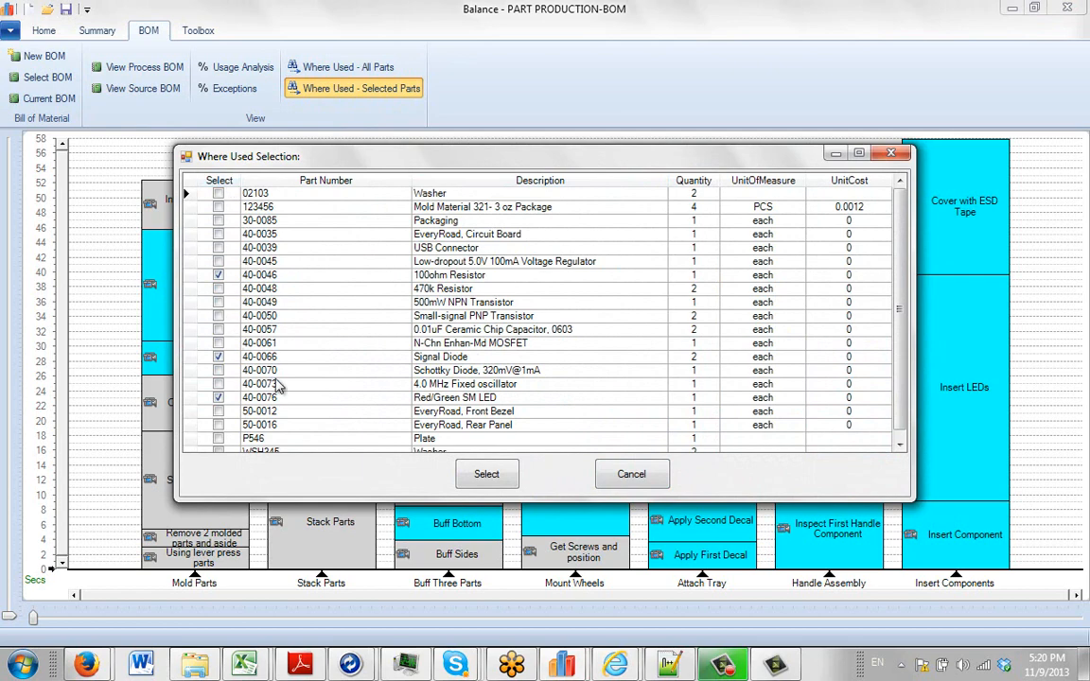
click(632, 473)
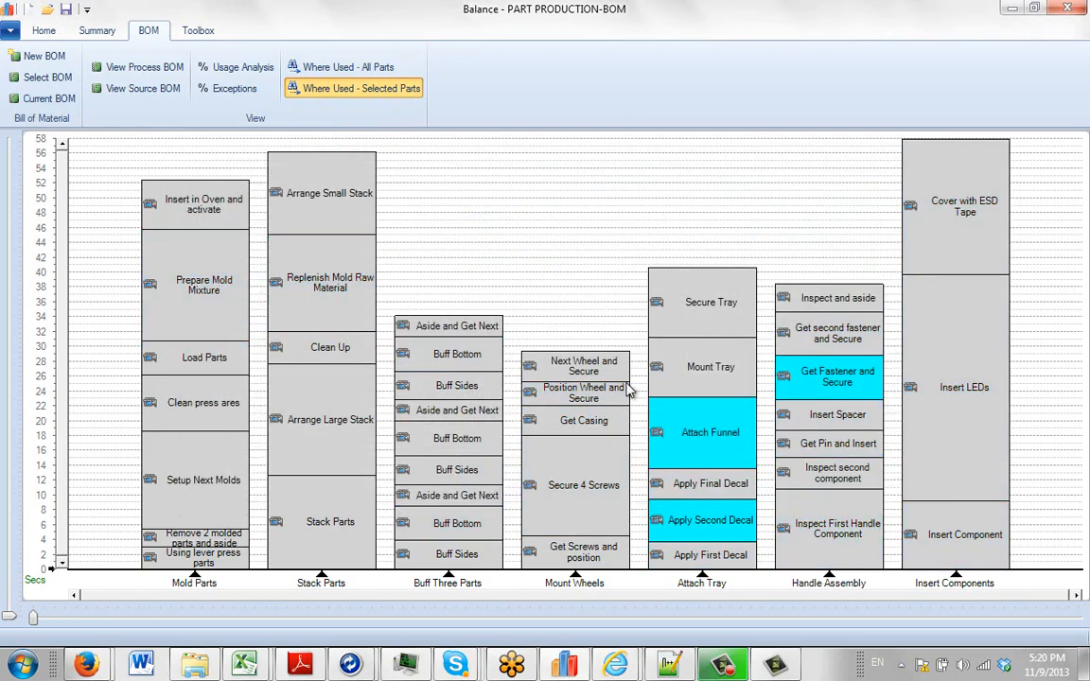
mouse_move(672, 428)
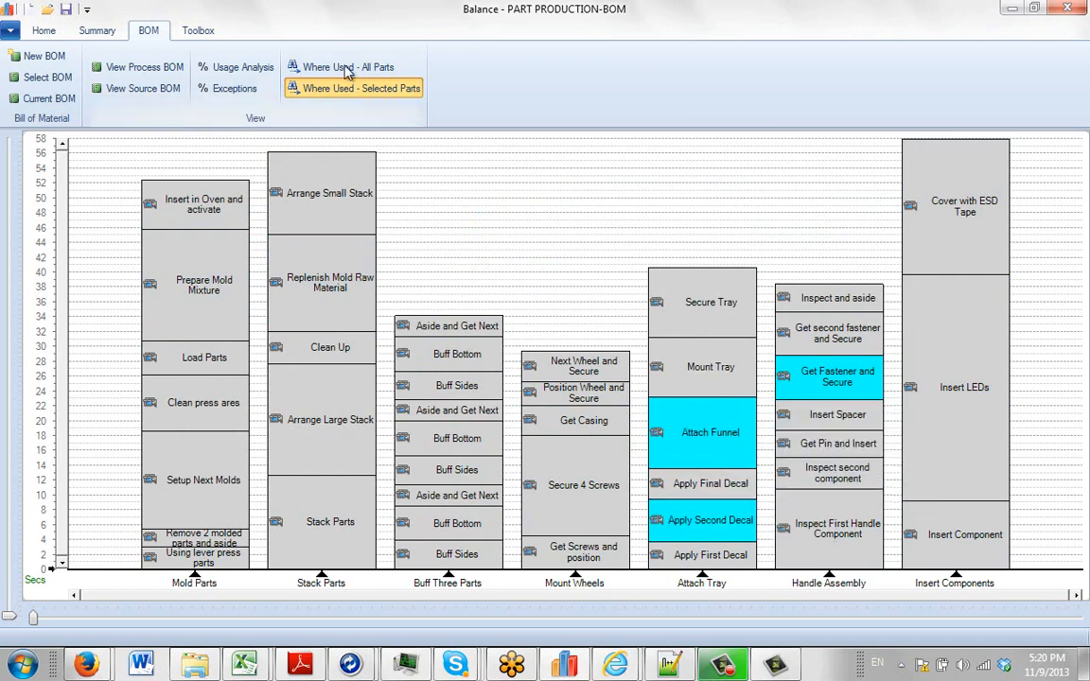
click(348, 66)
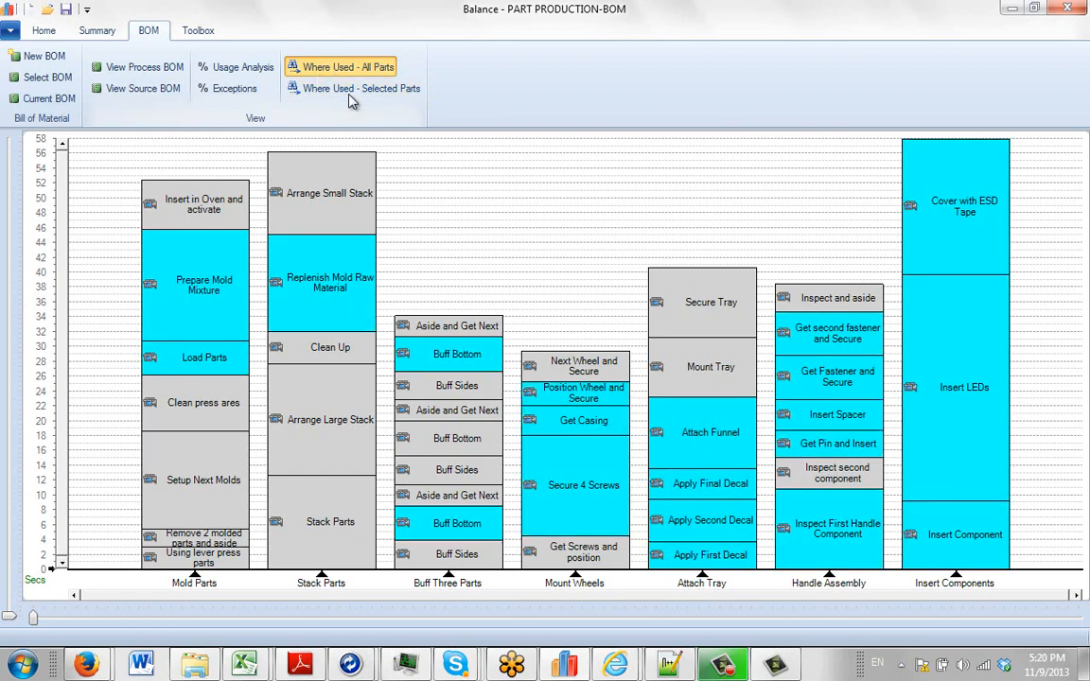
mouse_move(587, 212)
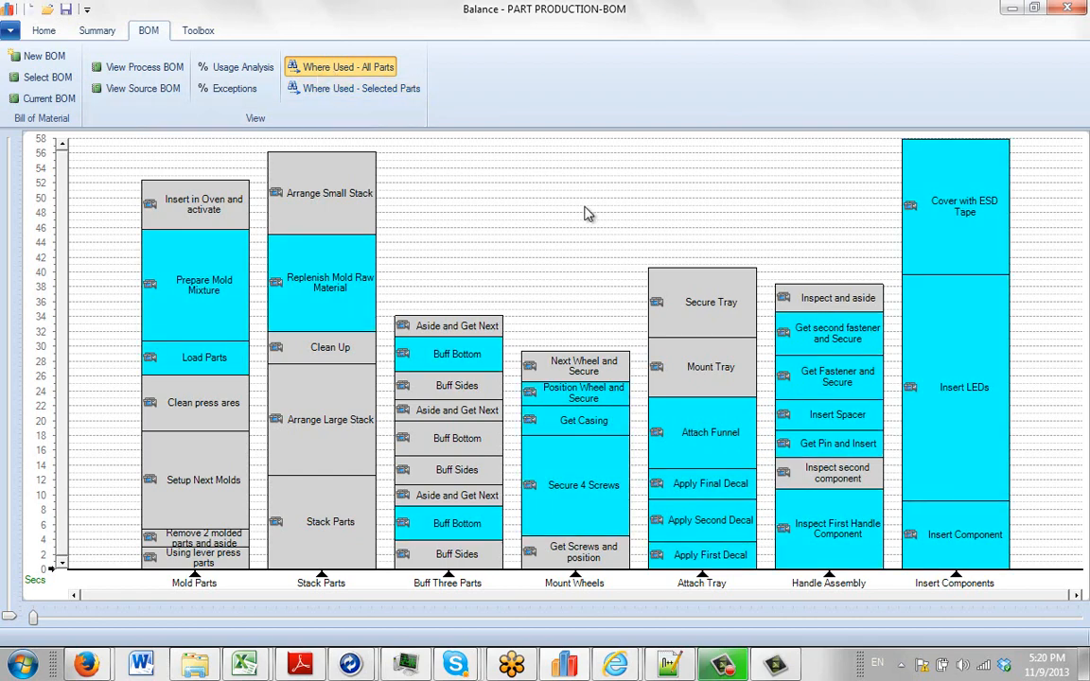